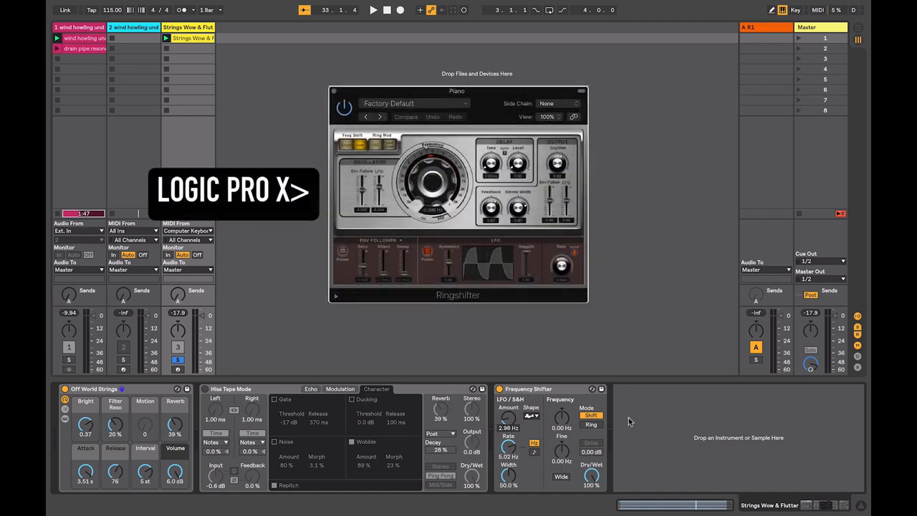
- Switch the strings track's Frequency Shifter to Ring mode and start playback to hear it
left_click(590, 414)
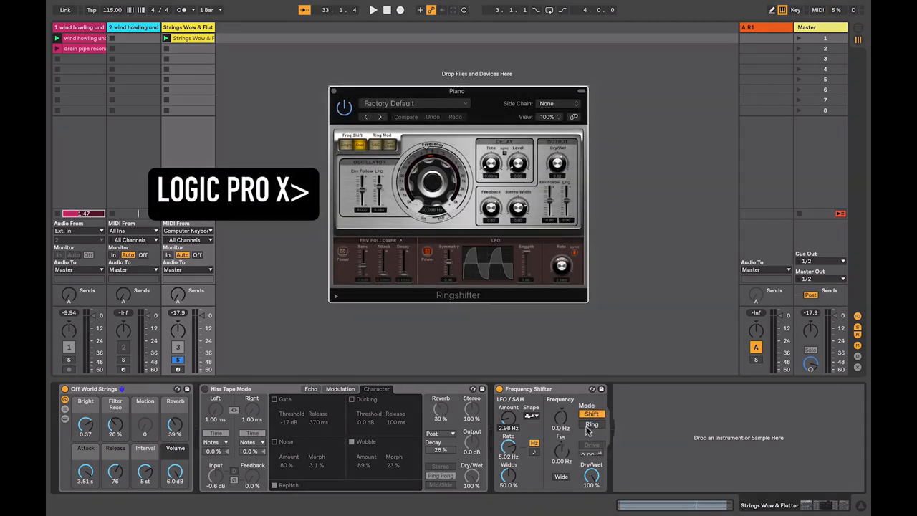
left_click(592, 424)
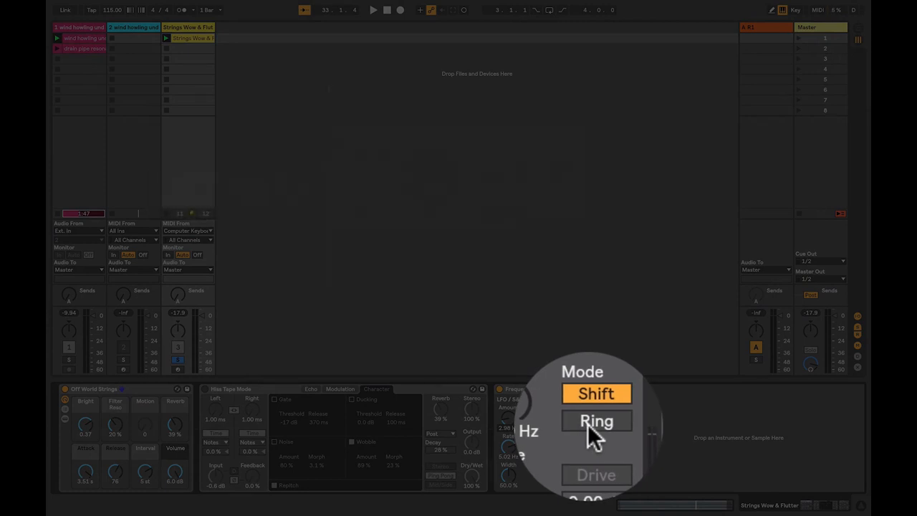
left_click(596, 421)
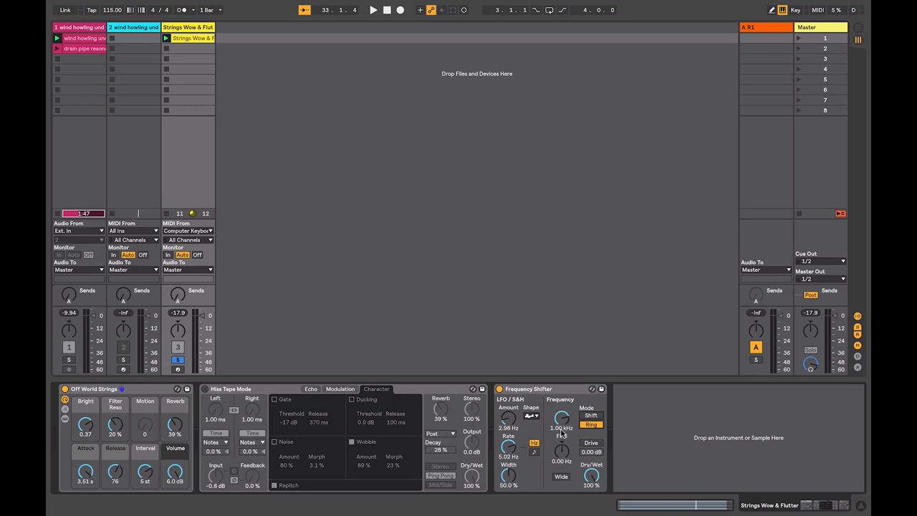
left_click(372, 8)
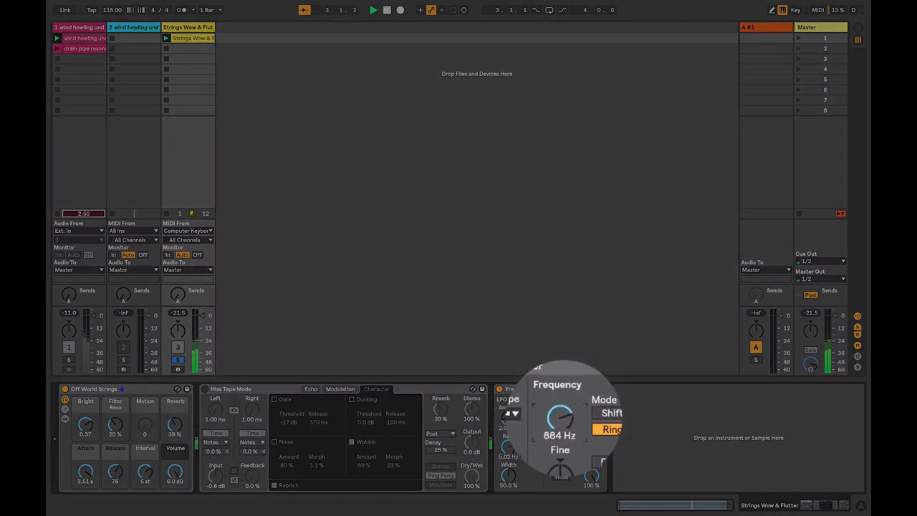
- Sweep the ring frequency down from 884 Hz through 110, 63 and 17 Hz to about 2 Hz tremolo
left_click_drag(560, 418, 560, 458)
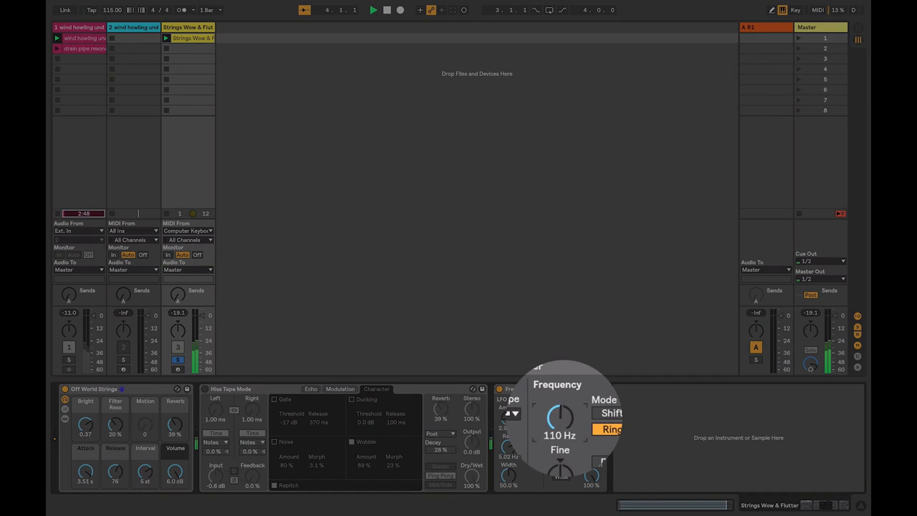
left_click_drag(559, 416, 559, 437)
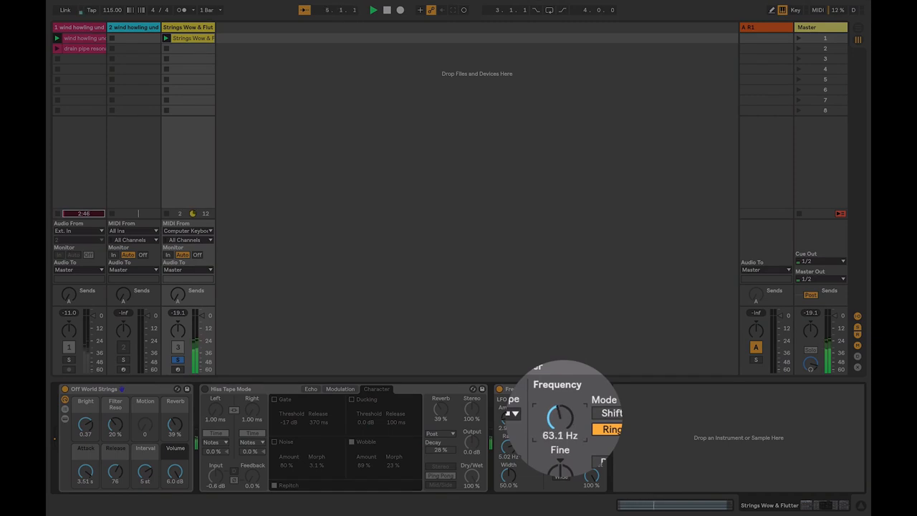
left_click_drag(560, 417, 560, 459)
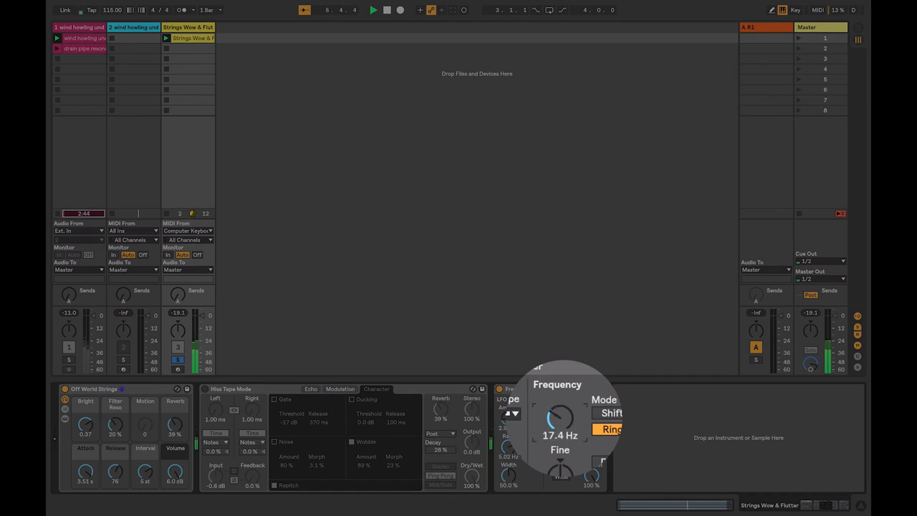
left_click_drag(562, 418, 562, 445)
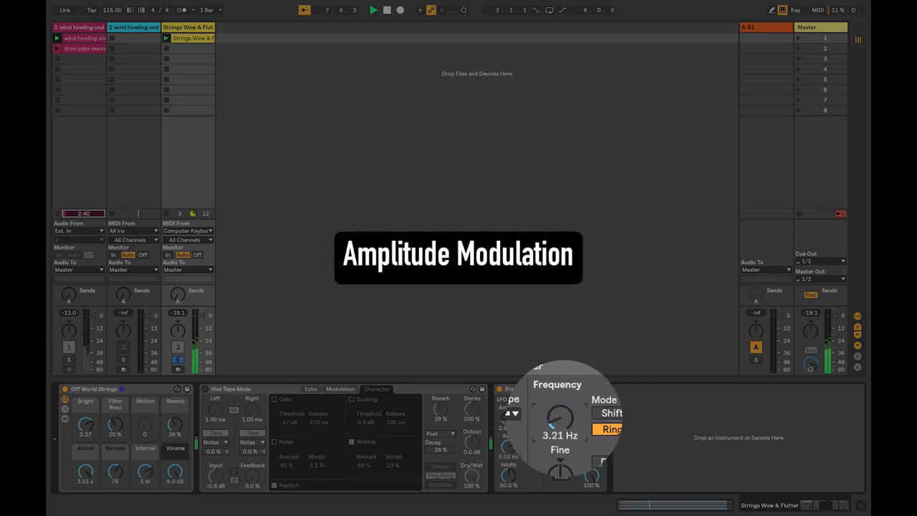
left_click_drag(560, 419, 560, 442)
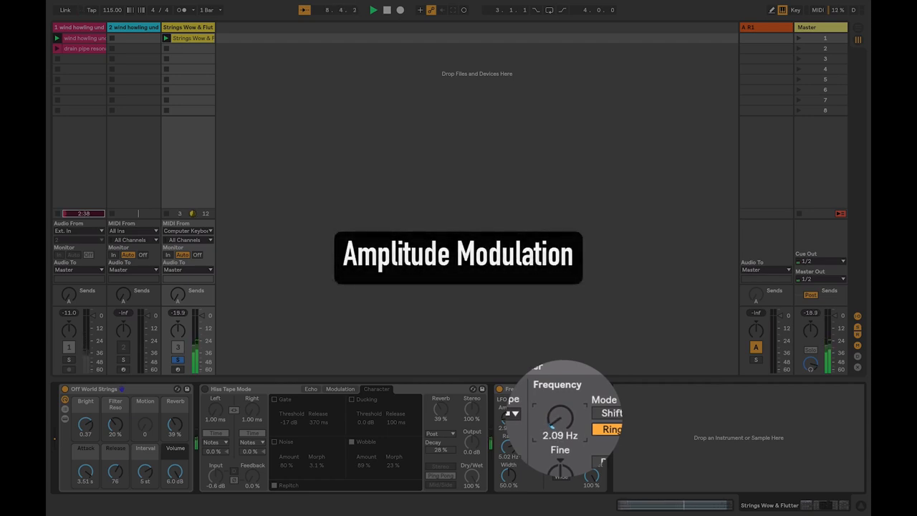
left_click_drag(560, 415, 560, 427)
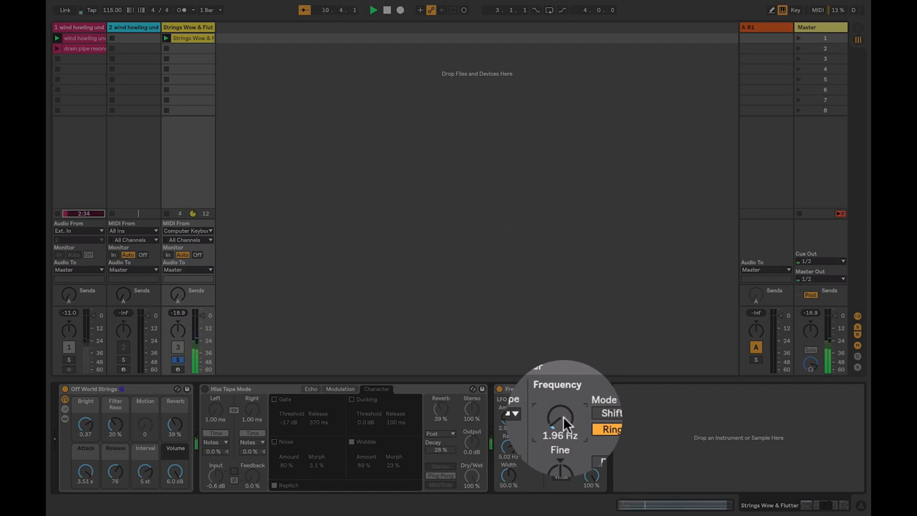
- Sweep the ring frequency back up through 8.6 and 222 Hz, leaving it at 494 Hz
left_click_drag(561, 418, 561, 413)
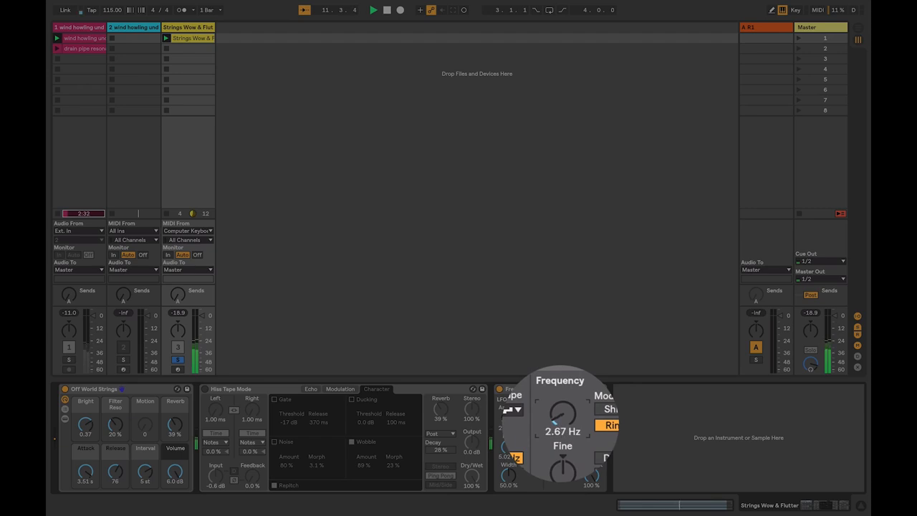
left_click_drag(561, 418, 561, 402)
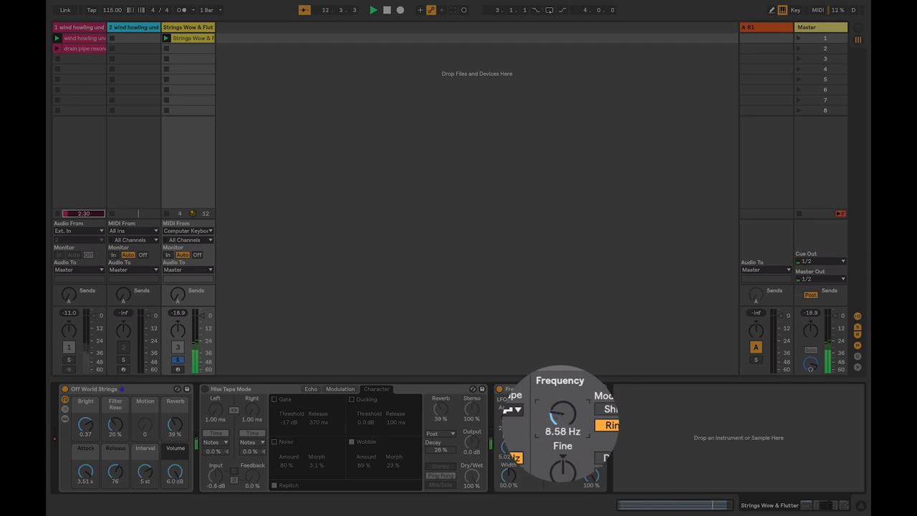
left_click_drag(561, 415, 562, 398)
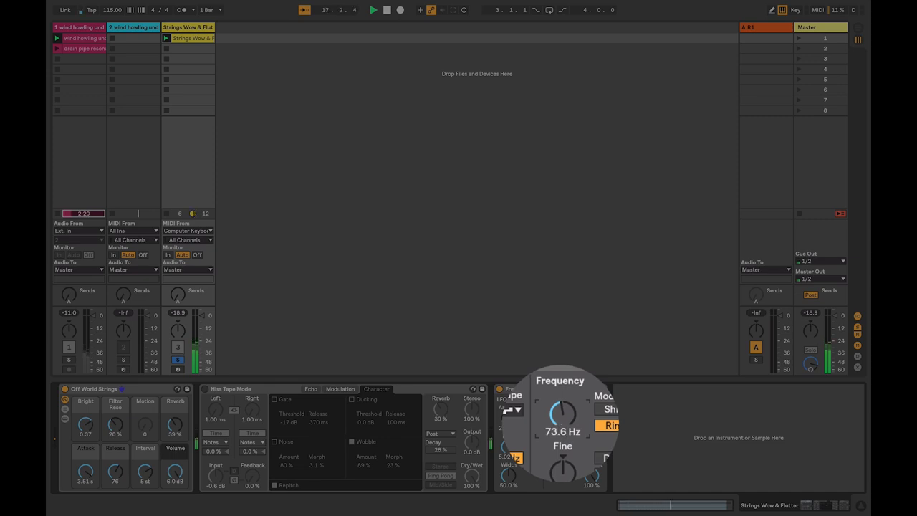
left_click_drag(561, 419, 561, 401)
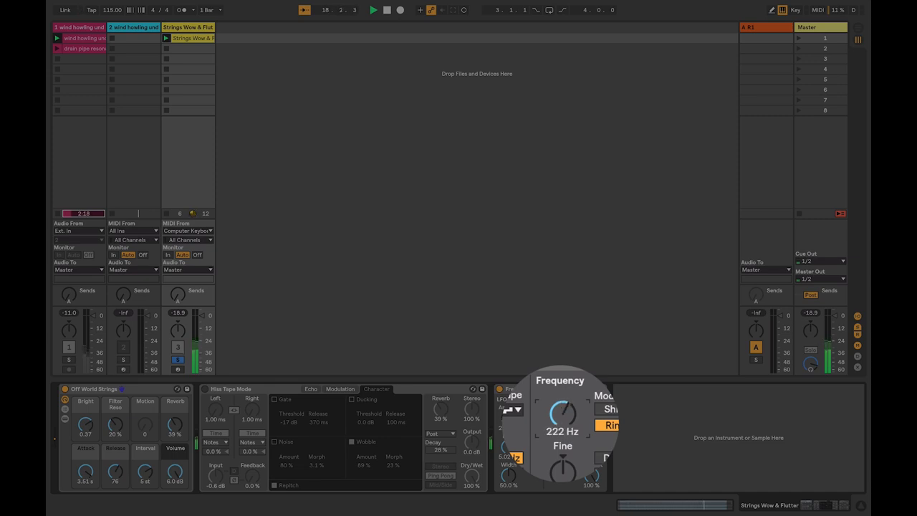
left_click_drag(562, 416, 566, 401)
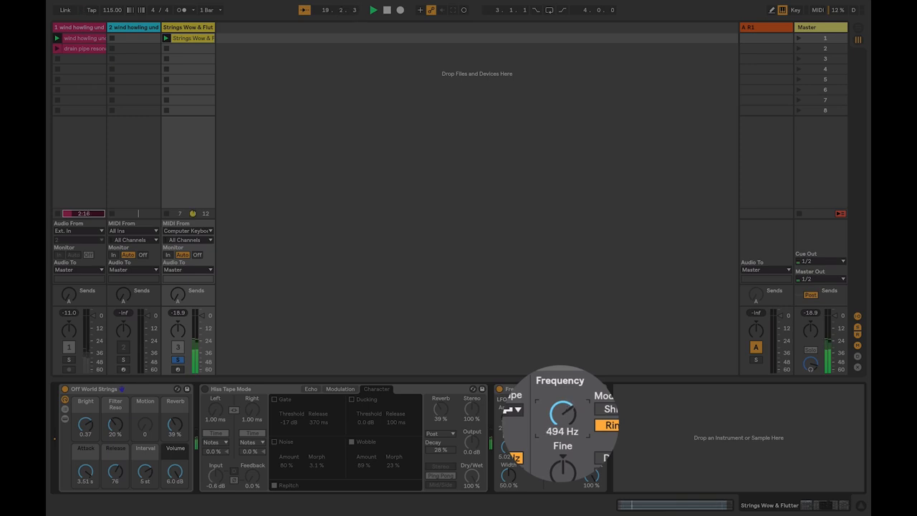
left_click_drag(562, 416, 570, 404)
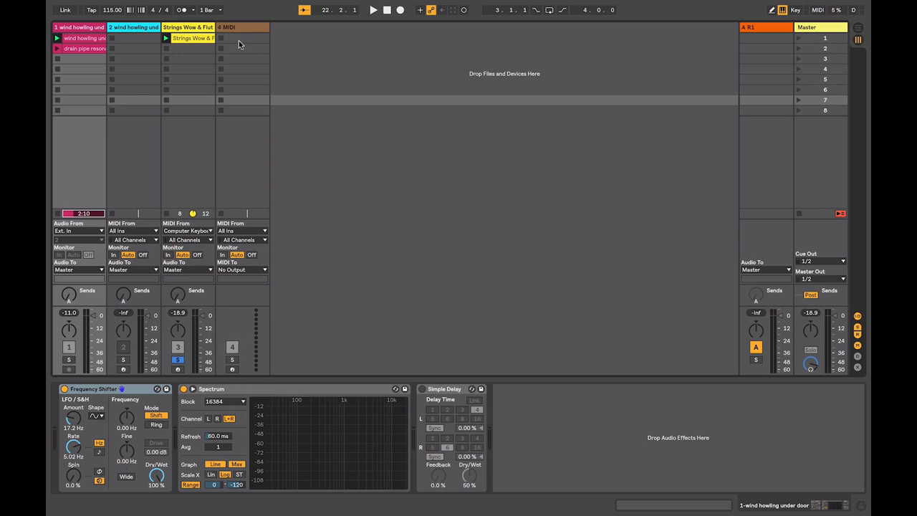
mouse_move(247, 46)
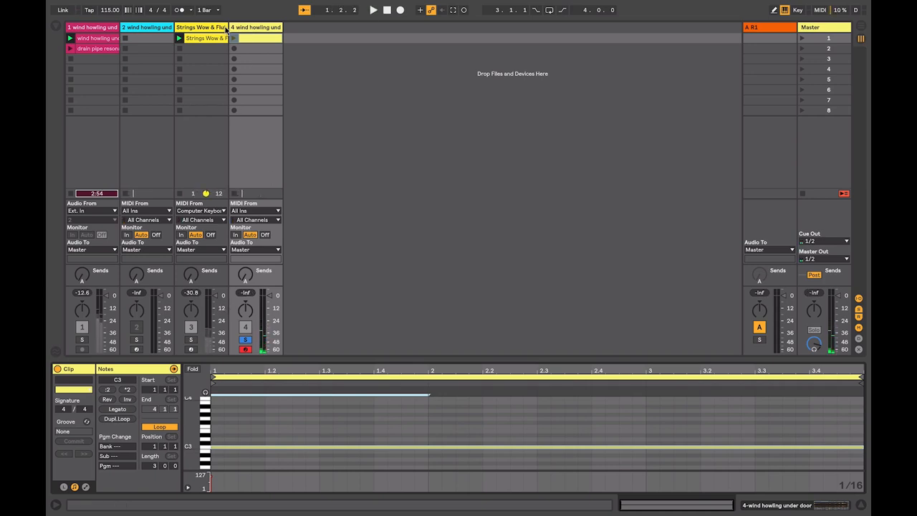
- Show the wind howling track's Sampler in Device View and select its Filter/Global settings
left_click(232, 37)
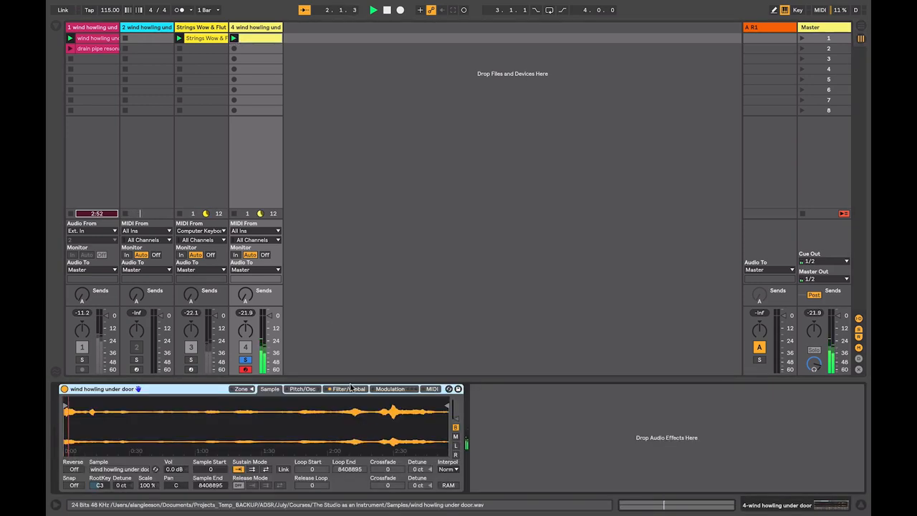
left_click(301, 388)
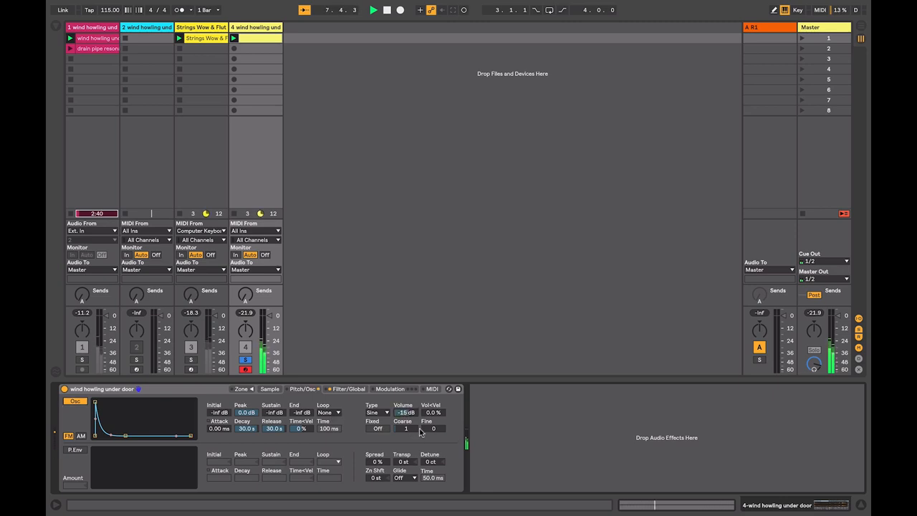
left_click(378, 422)
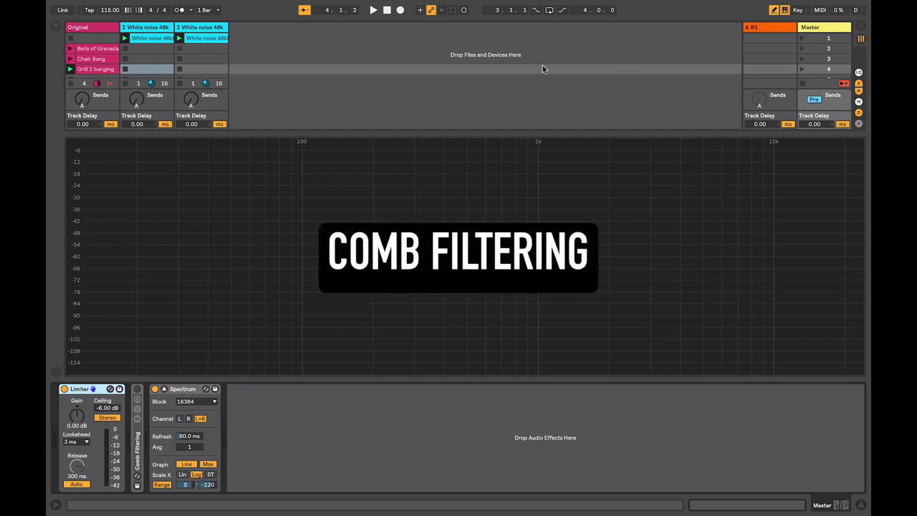
mouse_move(158, 73)
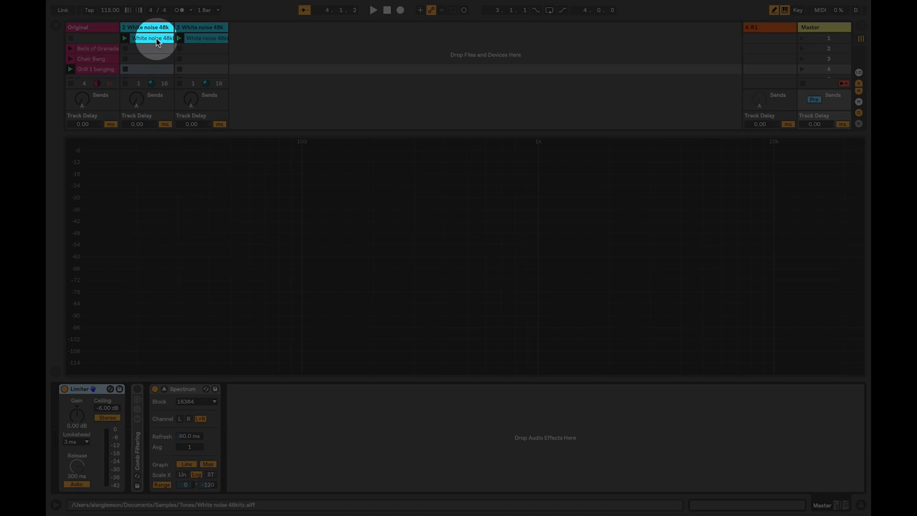
- Launch the white-noise clips with track 3 delayed 13 ms and expand the mixer section
left_click(373, 9)
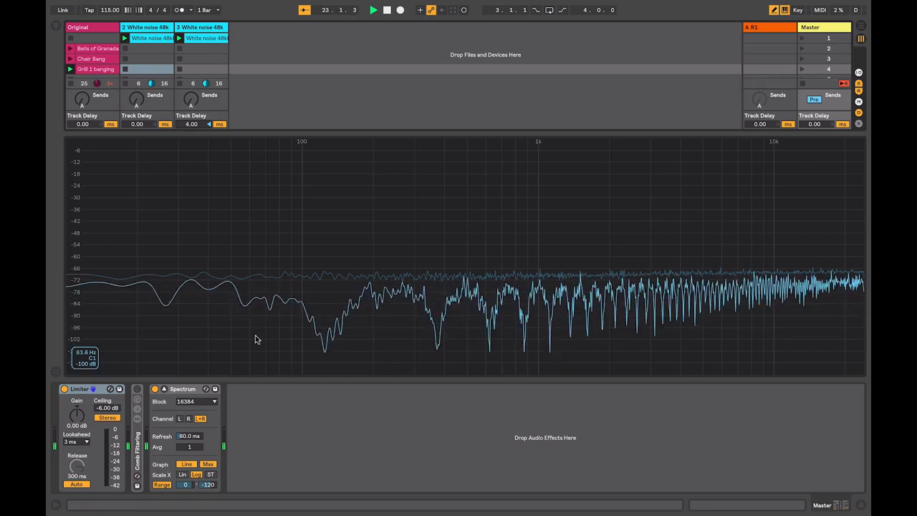
left_click(209, 123)
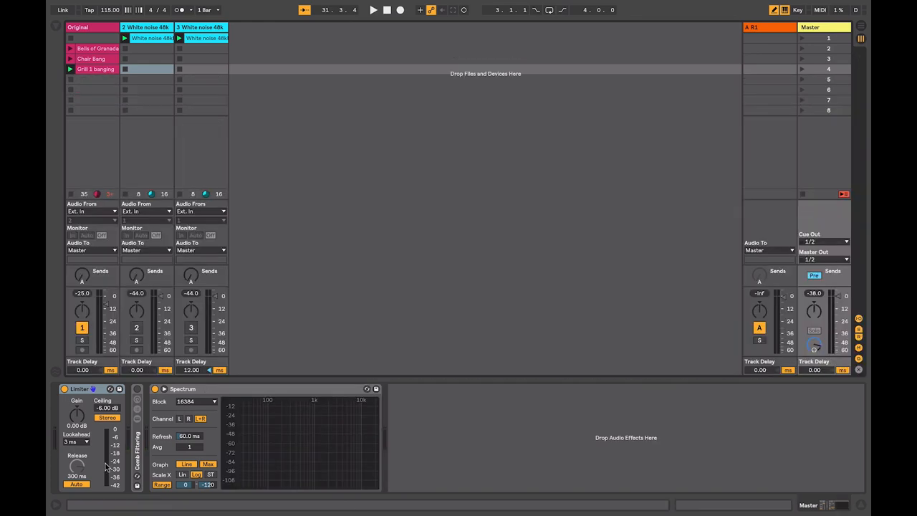
- Audition the Bells of Granada and Chair Bang clips through return A's Simple Delay at 1 ms, 0% feedback, 100% wet
left_click(98, 48)
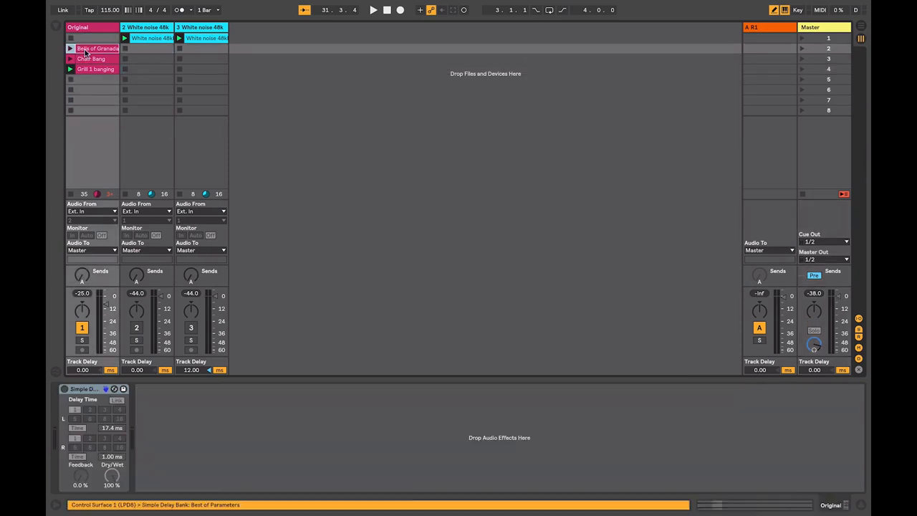
left_click(95, 69)
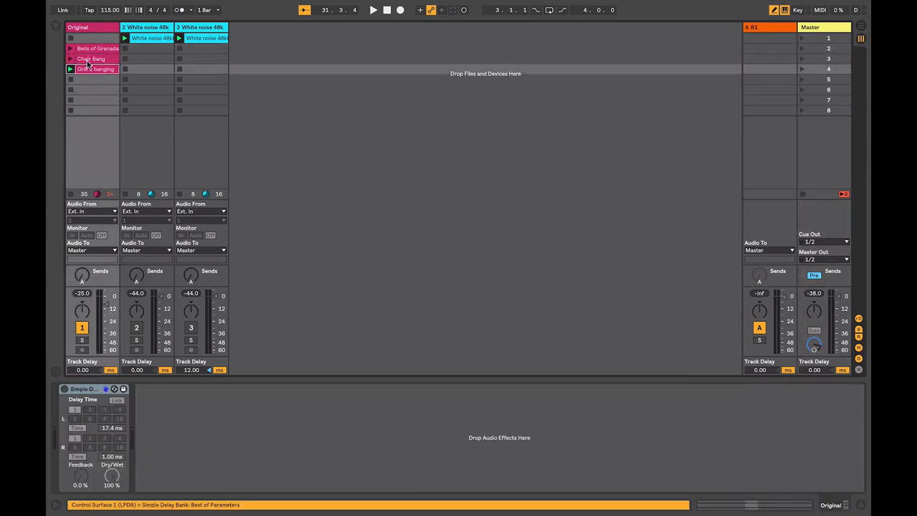
left_click(93, 49)
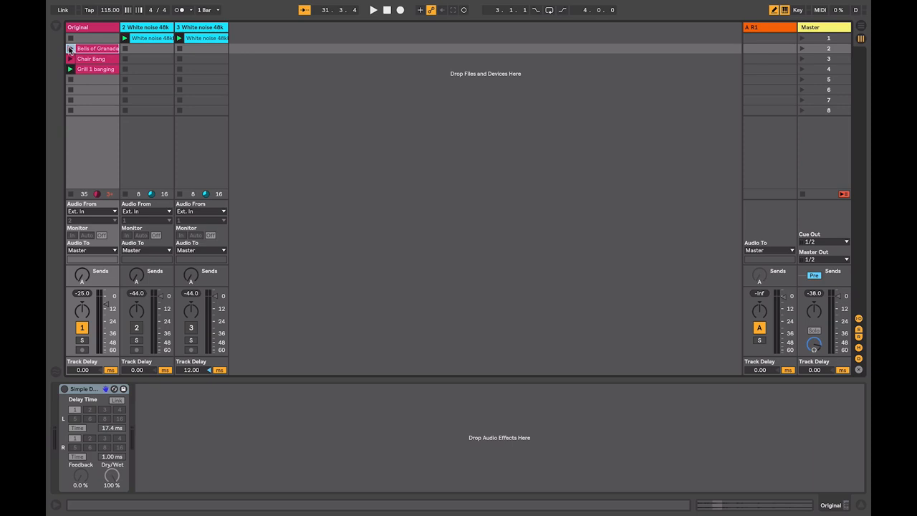
left_click(372, 8)
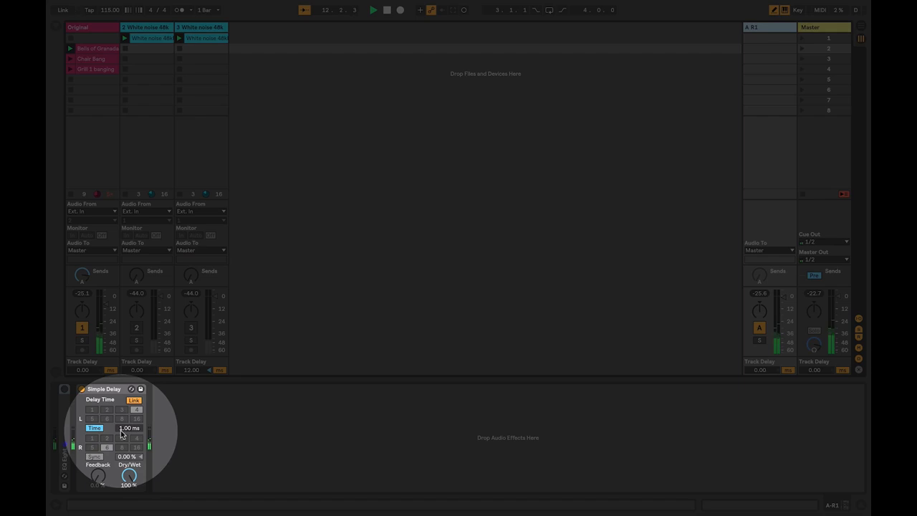
left_click(373, 9)
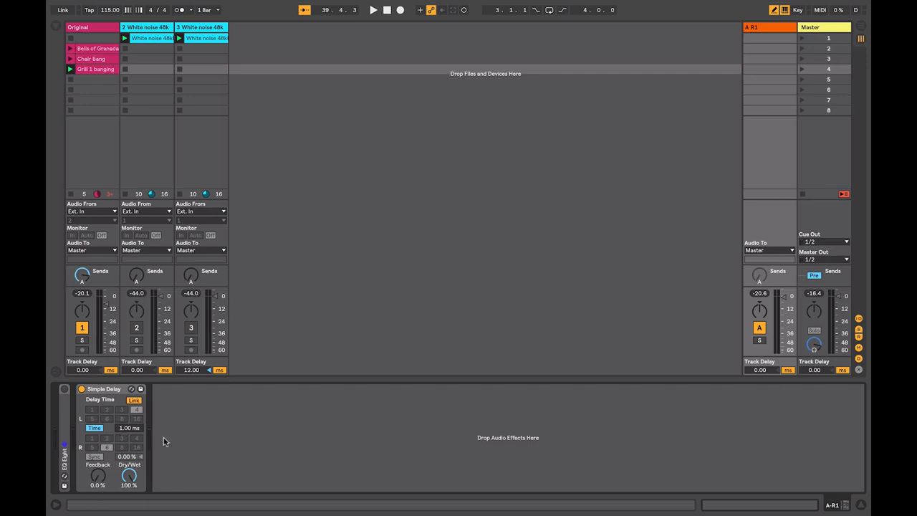
mouse_move(232, 436)
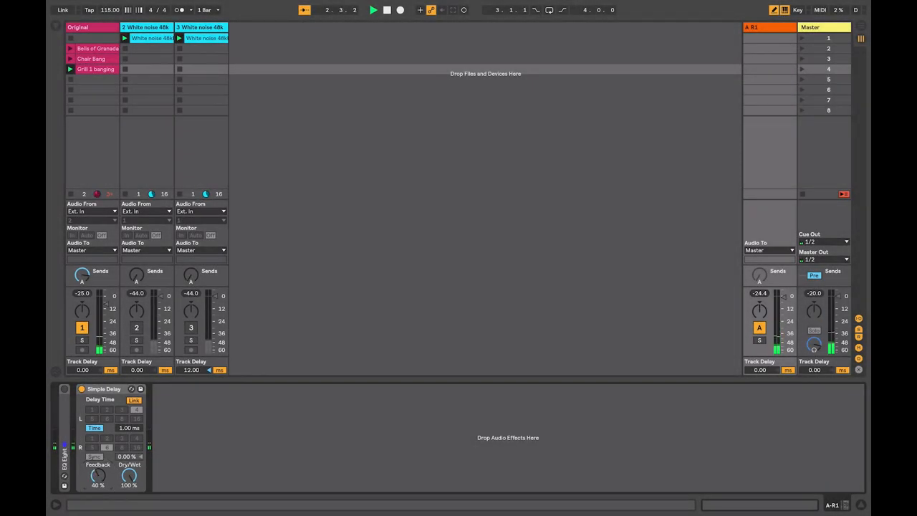
- Raise the return Simple Delay's feedback from 40% up to about 95%
left_click_drag(97, 476, 98, 466)
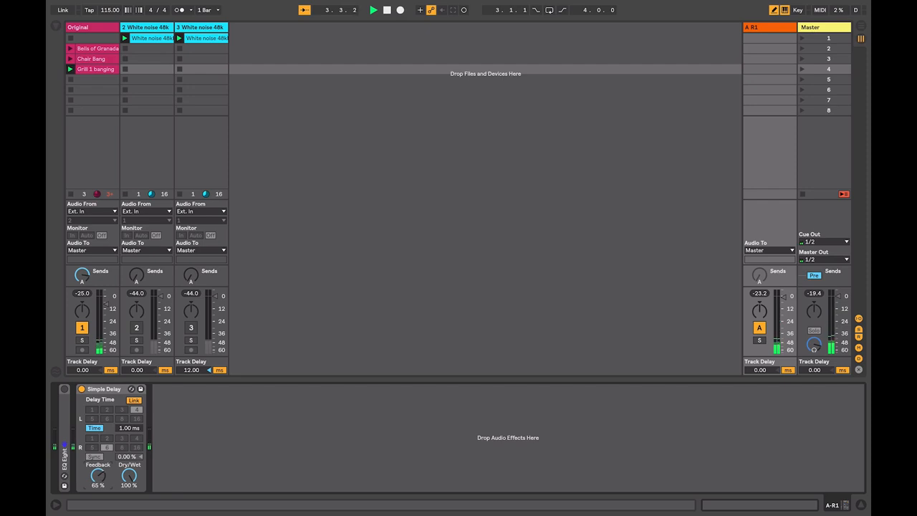
left_click_drag(97, 474, 98, 465)
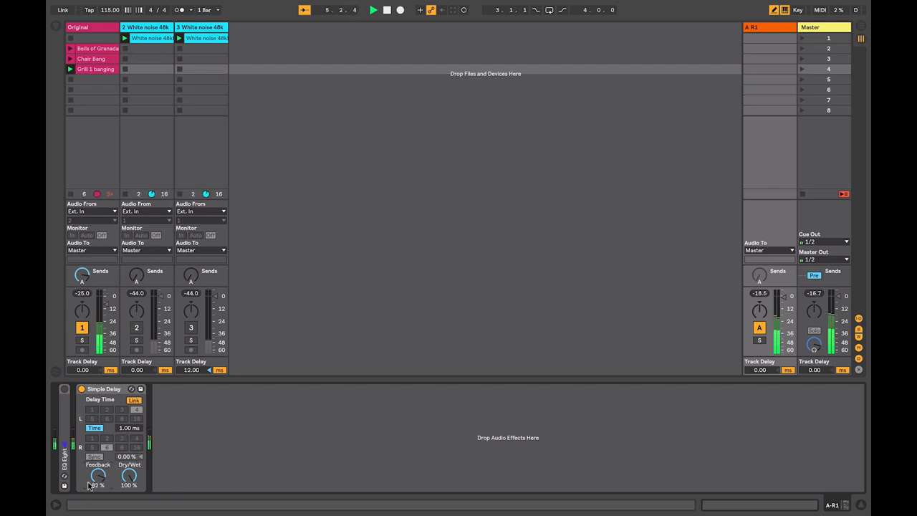
left_click_drag(97, 476, 97, 465)
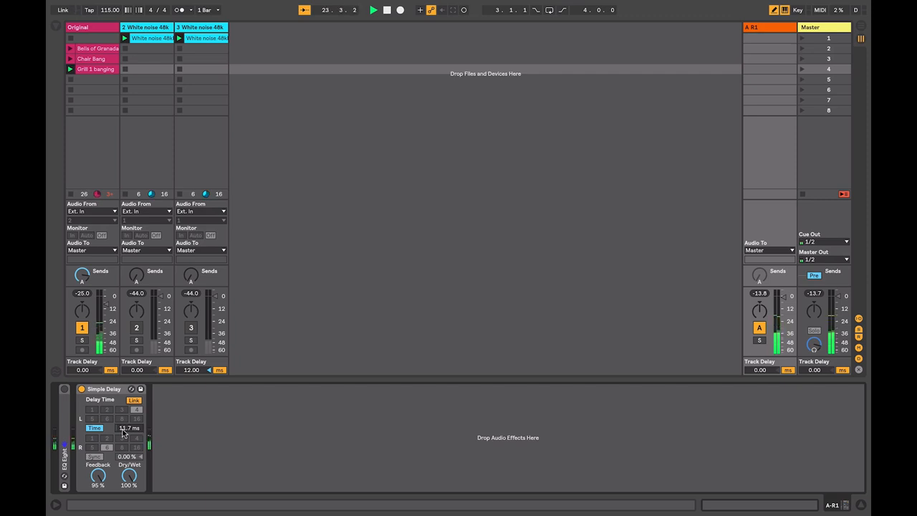
- Drag the return Simple Delay's Time down below 1 ms with feedback still at 95%
left_click(70, 49)
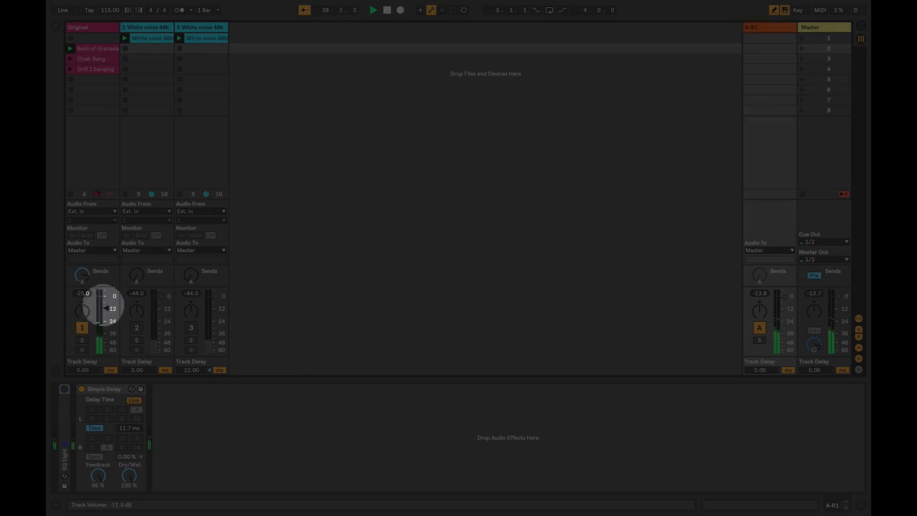
left_click_drag(103, 295, 103, 351)
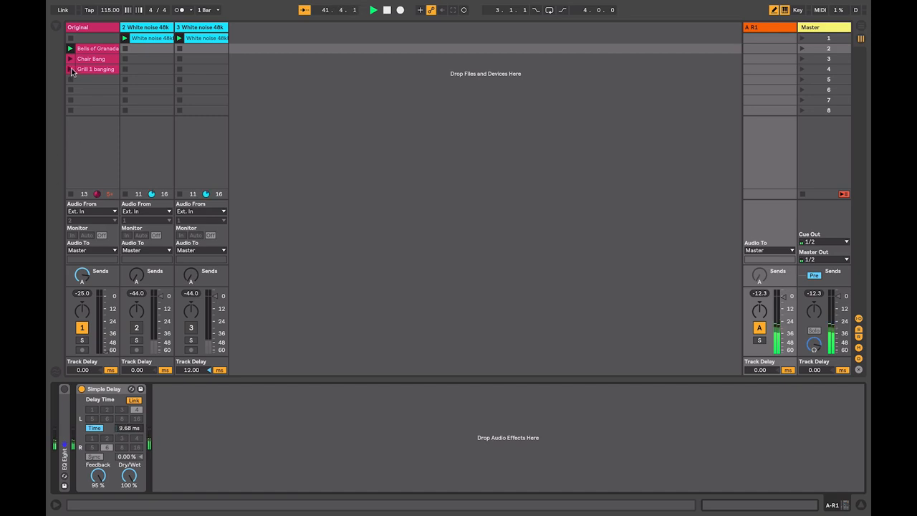
- Launch Drill 1 banging and lengthen the return delay time to around 12 ms and beyond
left_click(752, 27)
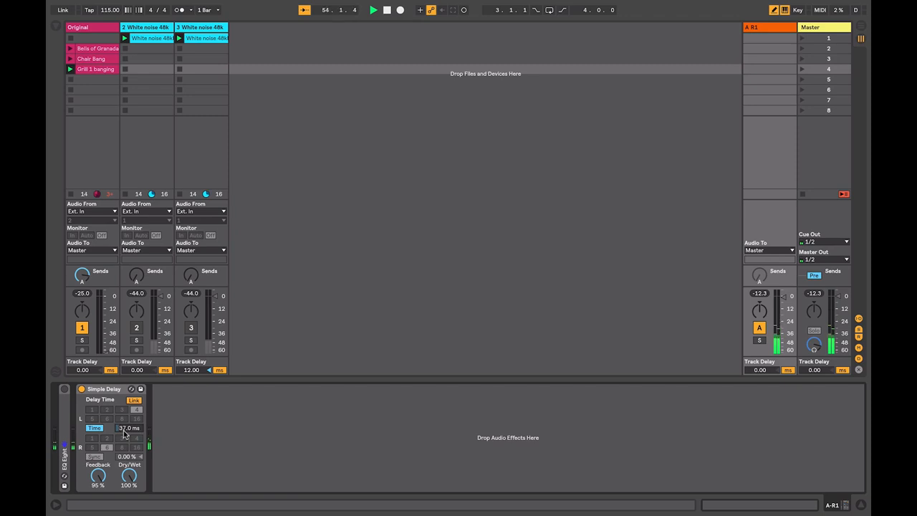
left_click_drag(129, 427, 129, 401)
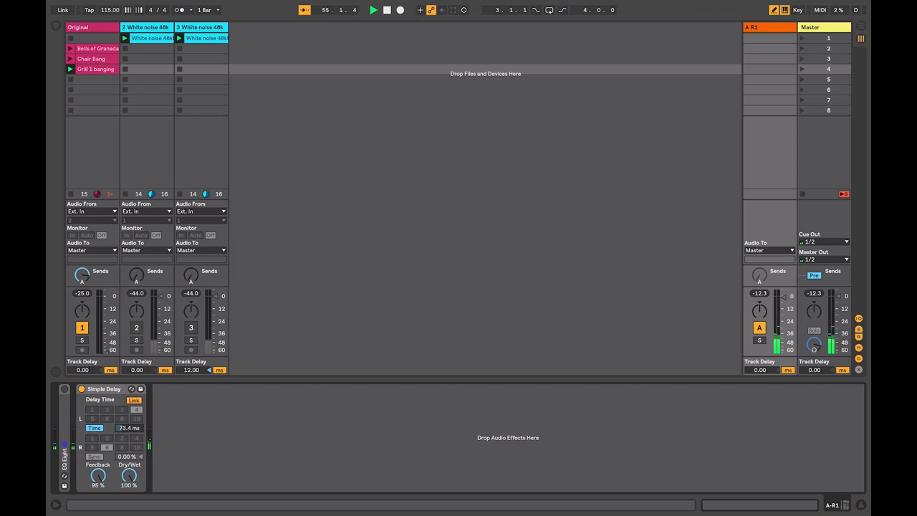
left_click_drag(129, 426, 129, 415)
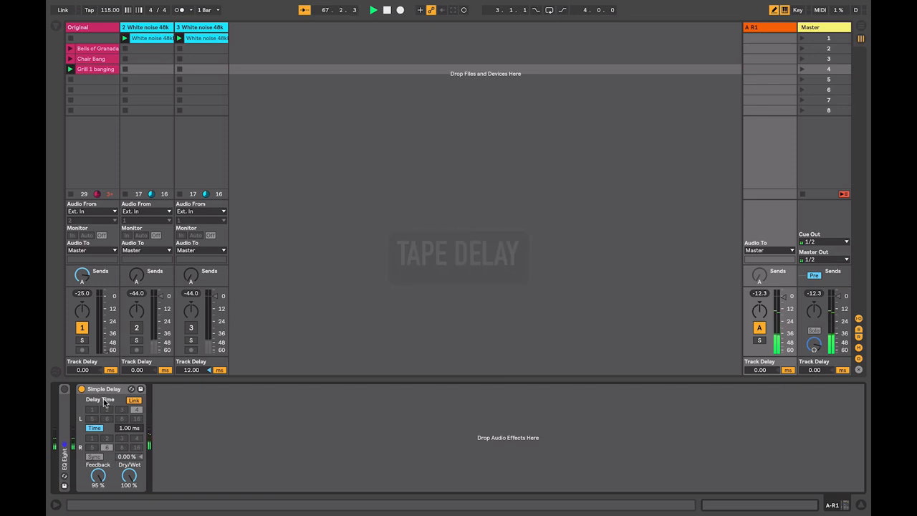
- Sweep the return delay time upward again from 1 ms while the drill clip loops
right_click(103, 388)
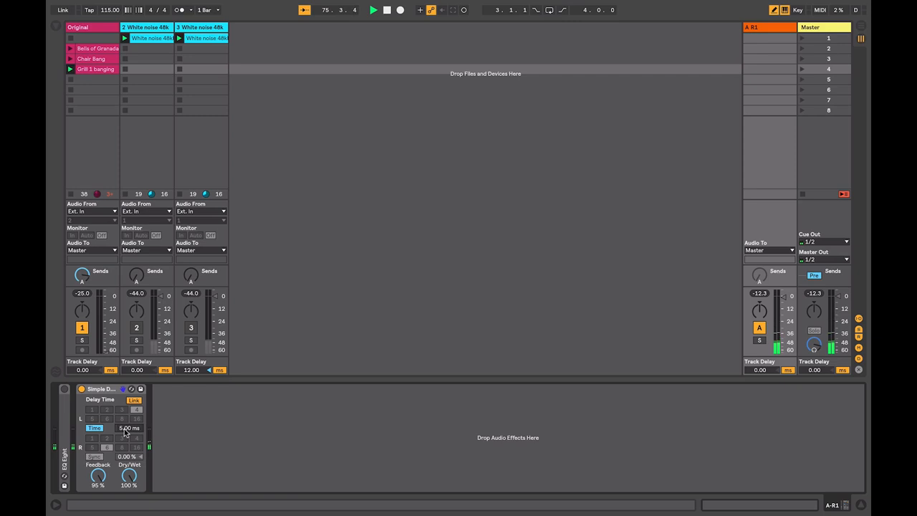
left_click_drag(129, 427, 129, 422)
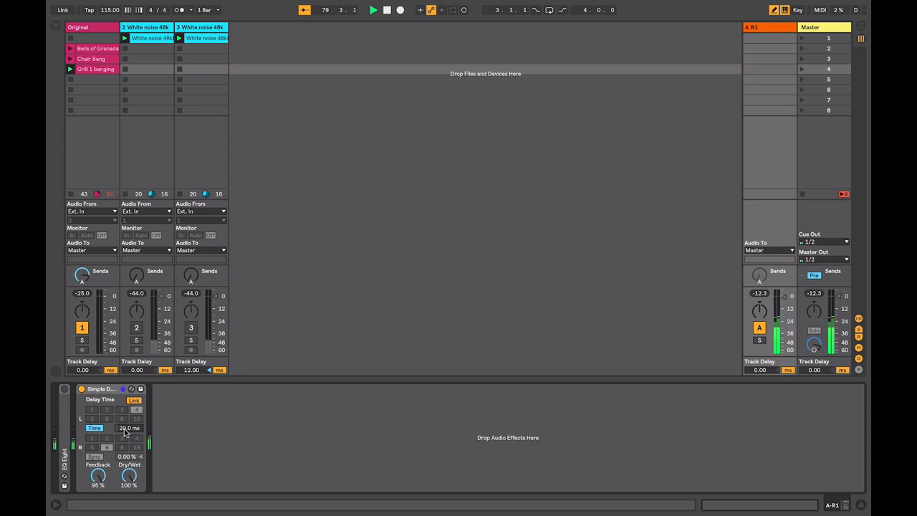
left_click_drag(129, 426, 129, 415)
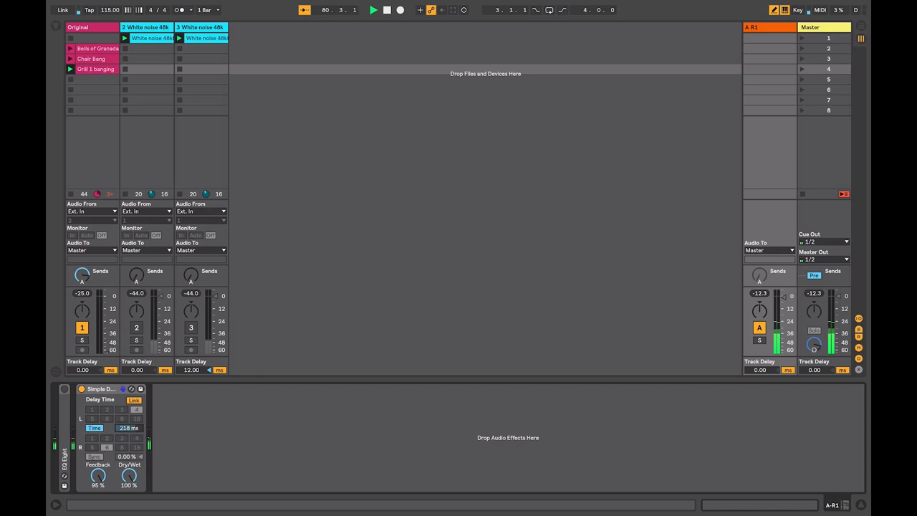